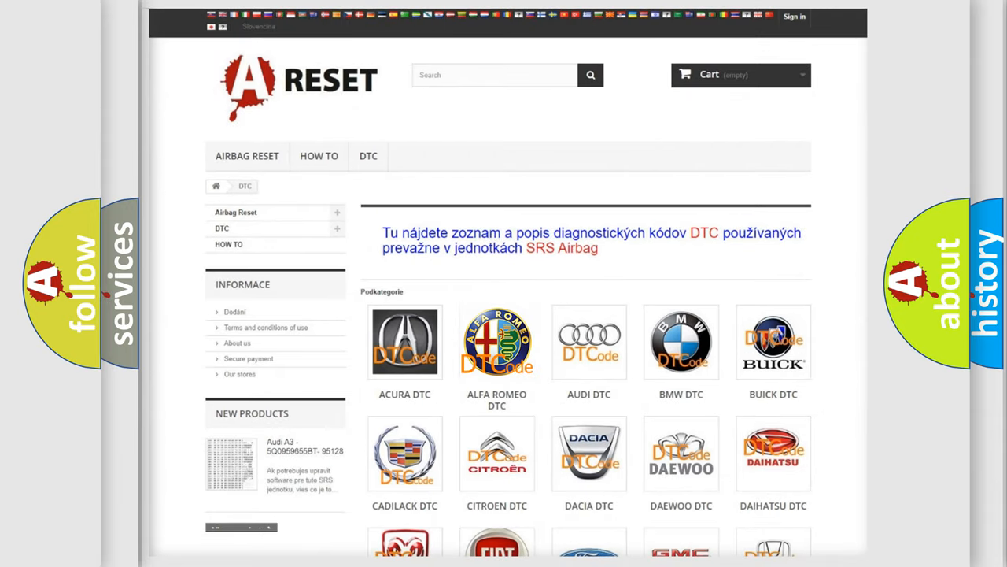
Show the Alfa Romeo trouble-code grid and scan through the code list.
click(497, 341)
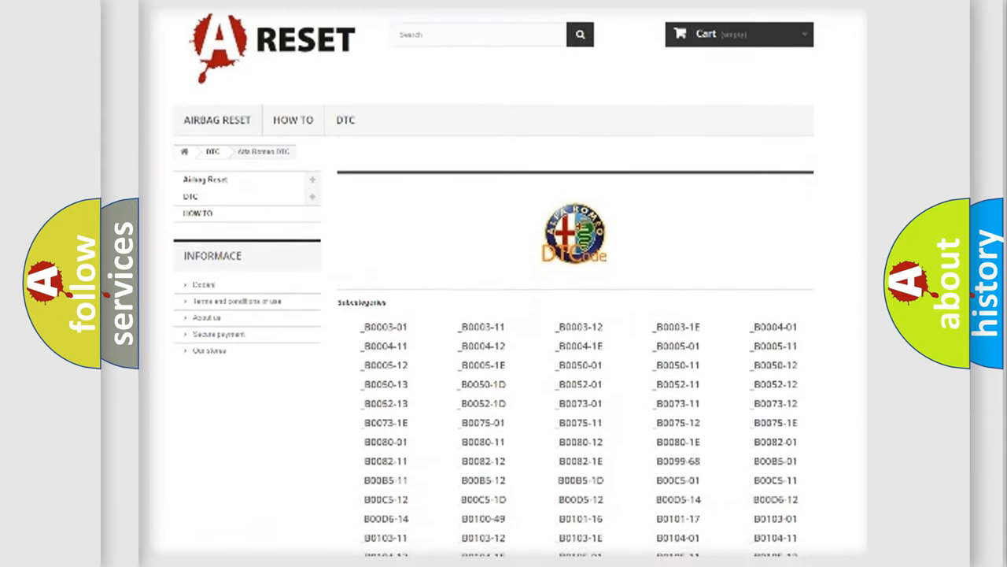
scroll(down, 3)
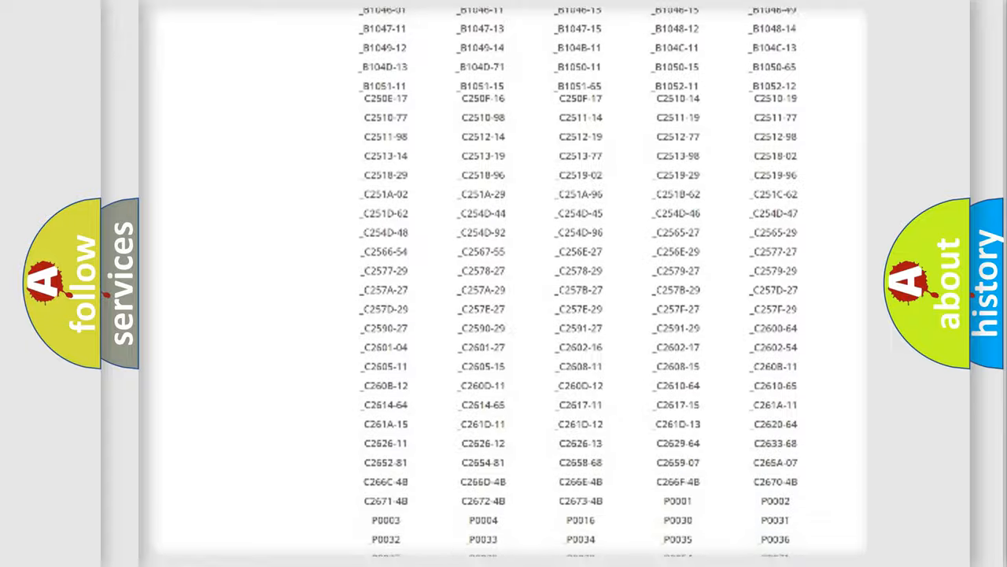
scroll(up, 3)
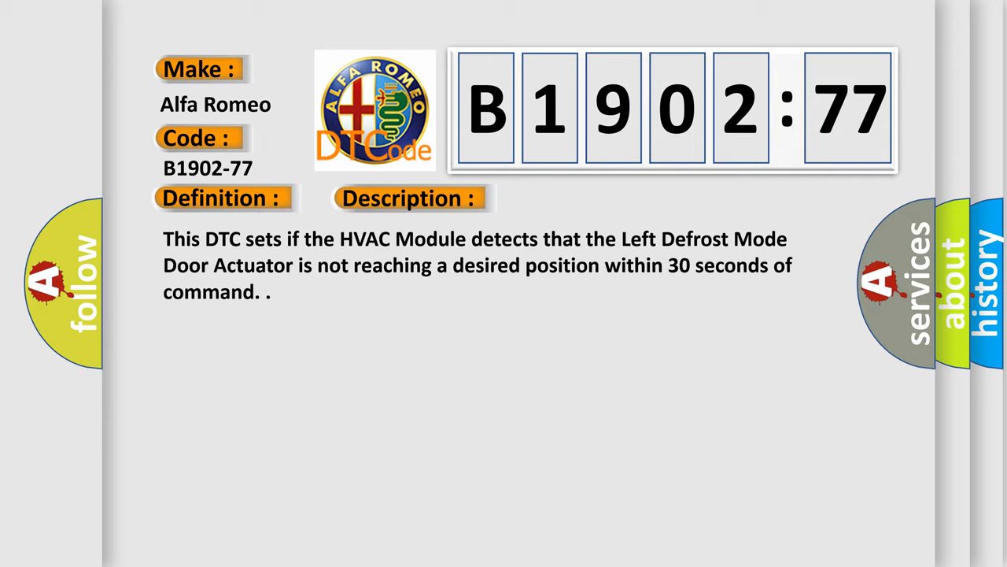
Reveal the B1902-77 cause: Commanded Position Not Reachable.
click(576, 198)
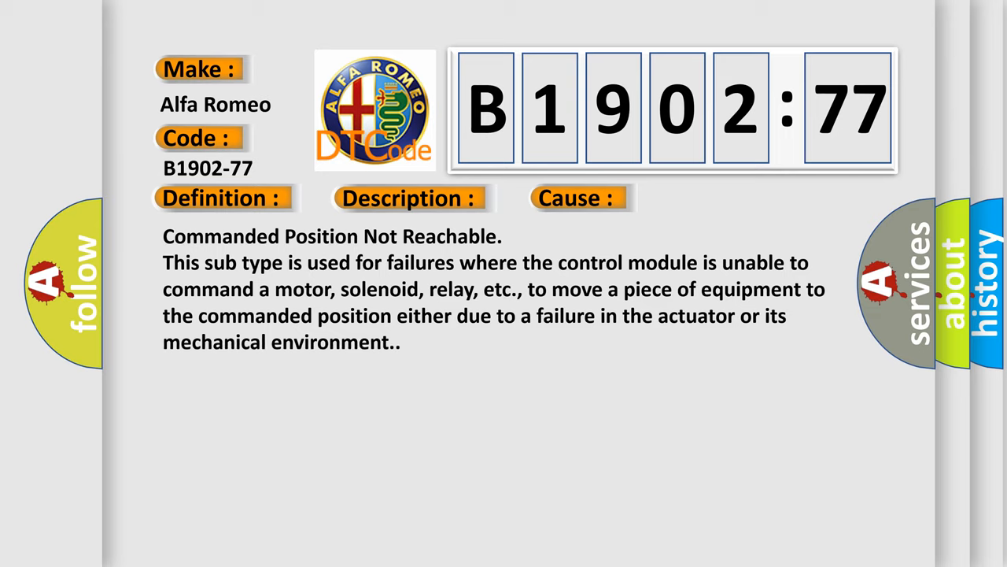